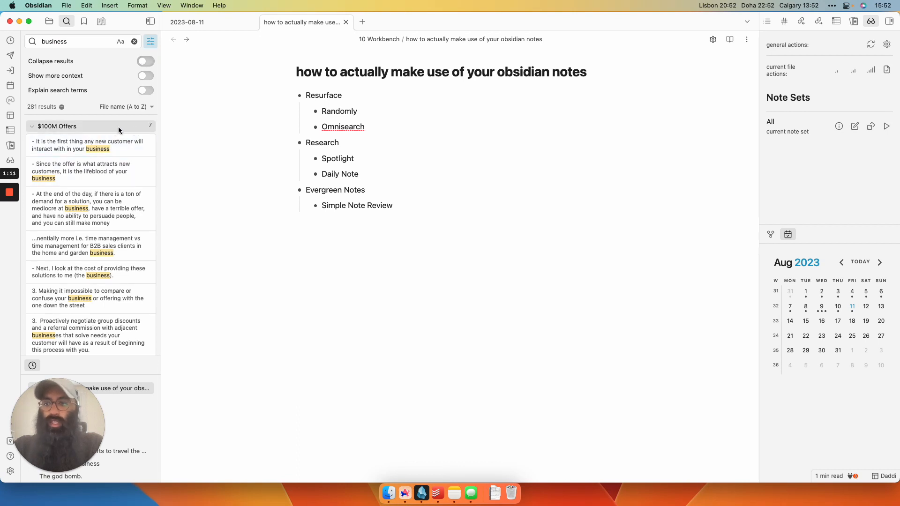
mouse_move(89, 129)
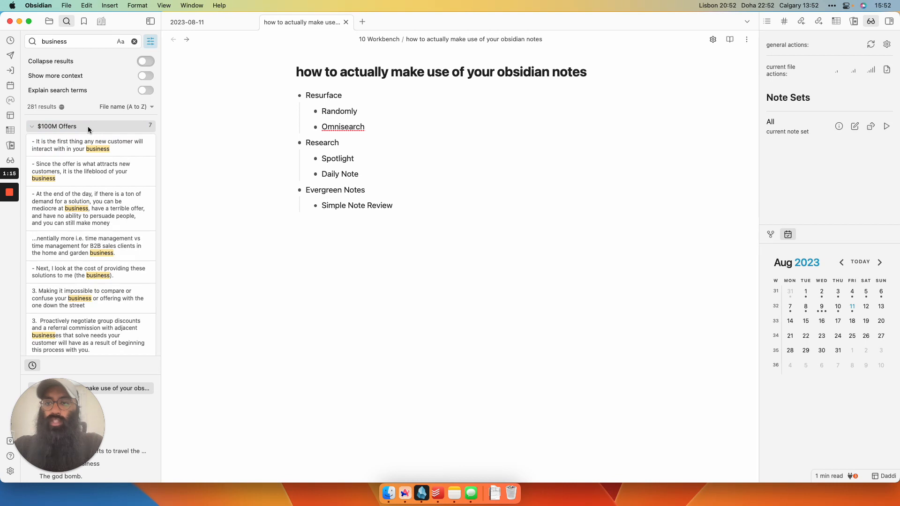
- Scroll down through the search results for 'business' before switching to the file explorer
scroll(down, 3)
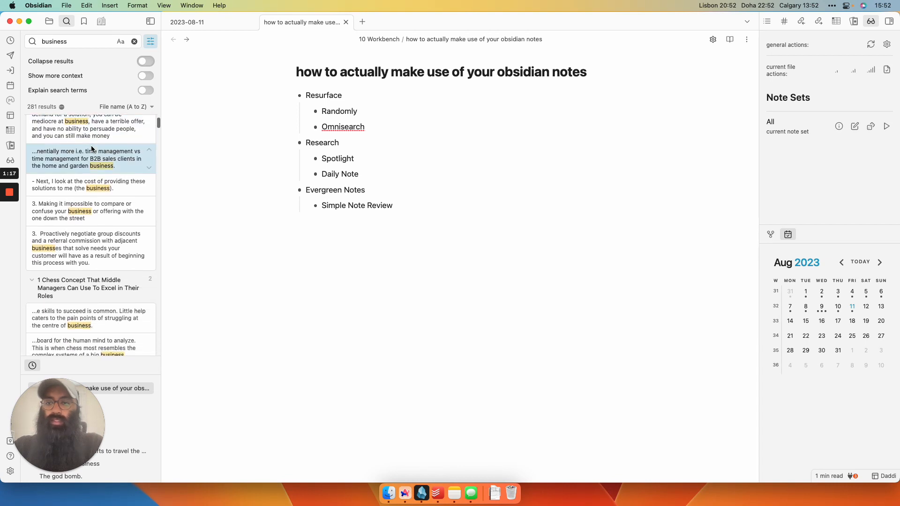
scroll(down, 3)
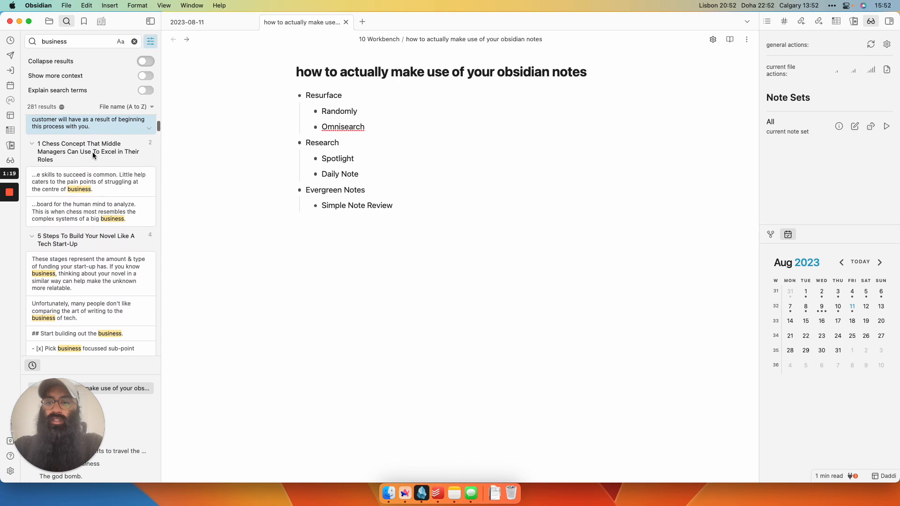
scroll(down, 3)
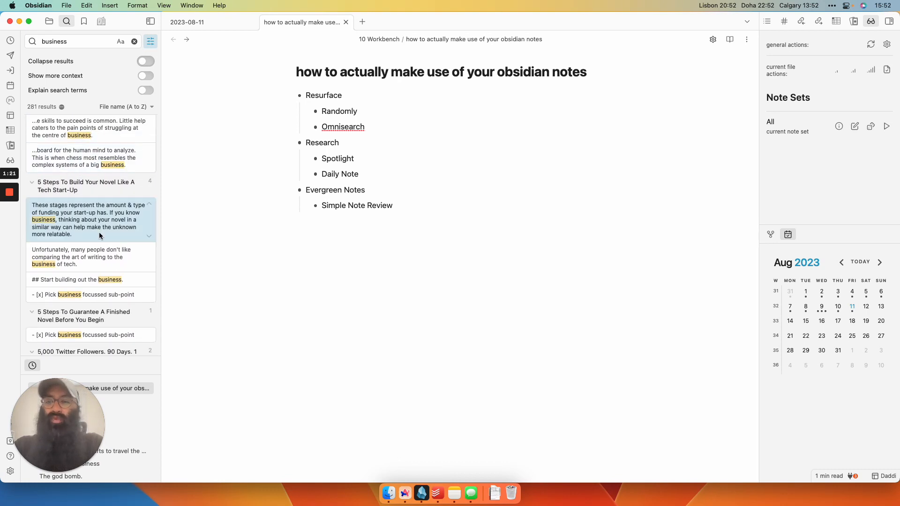
scroll(down, 3)
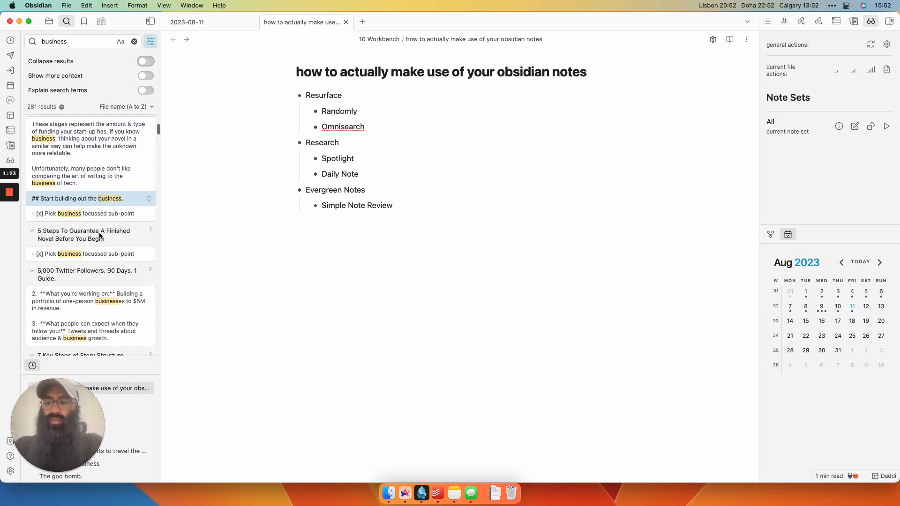
scroll(down, 3)
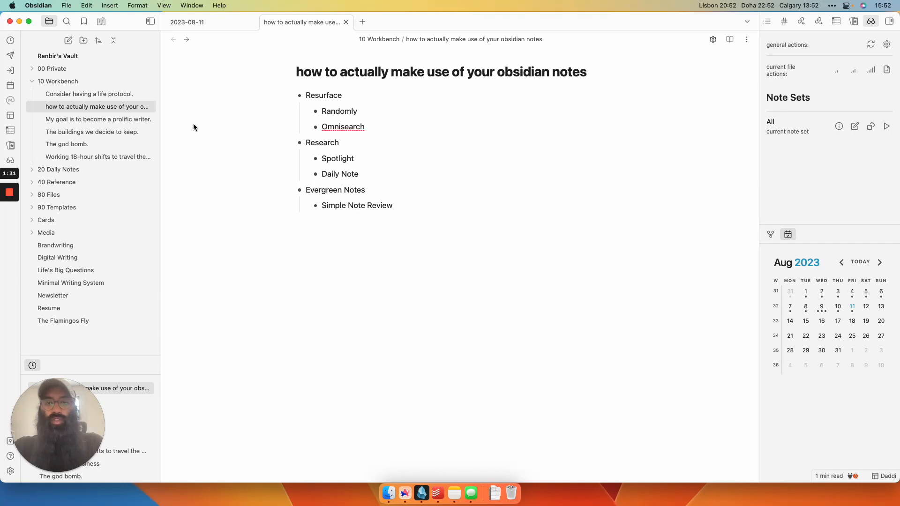
key(cmd+o)
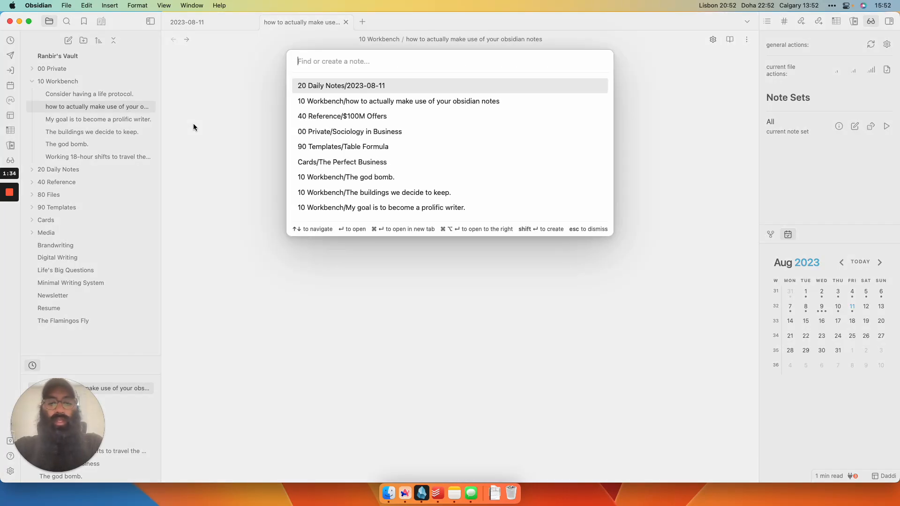
text(business)
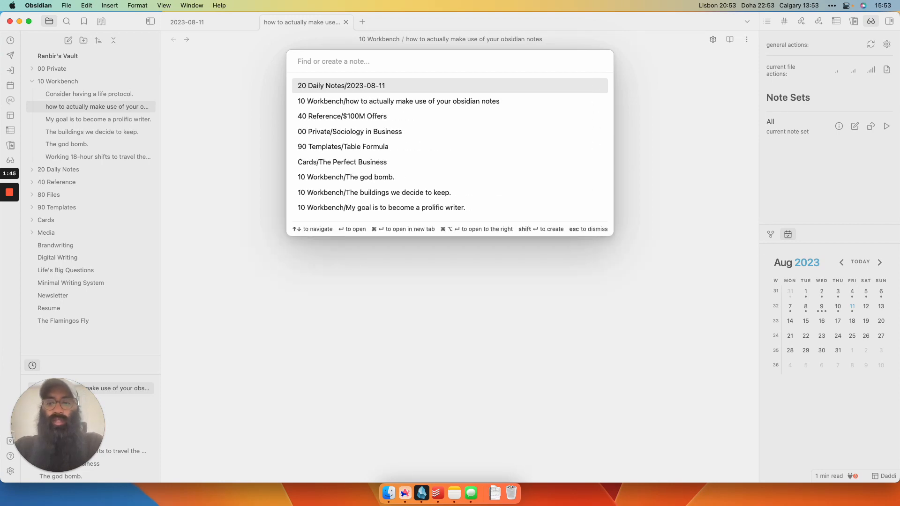
key(Escape)
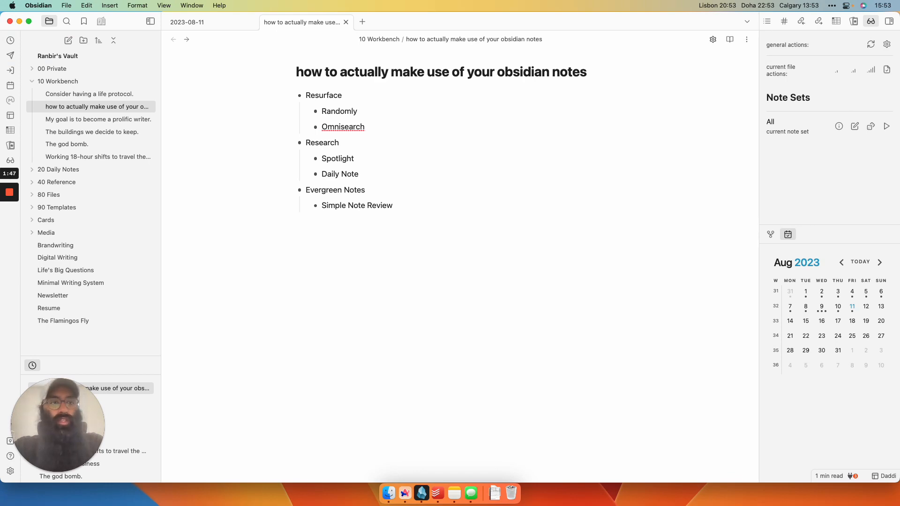
- Launch Omnisearch: Vault search from the command palette and search for 'business'
key(cmd+p)
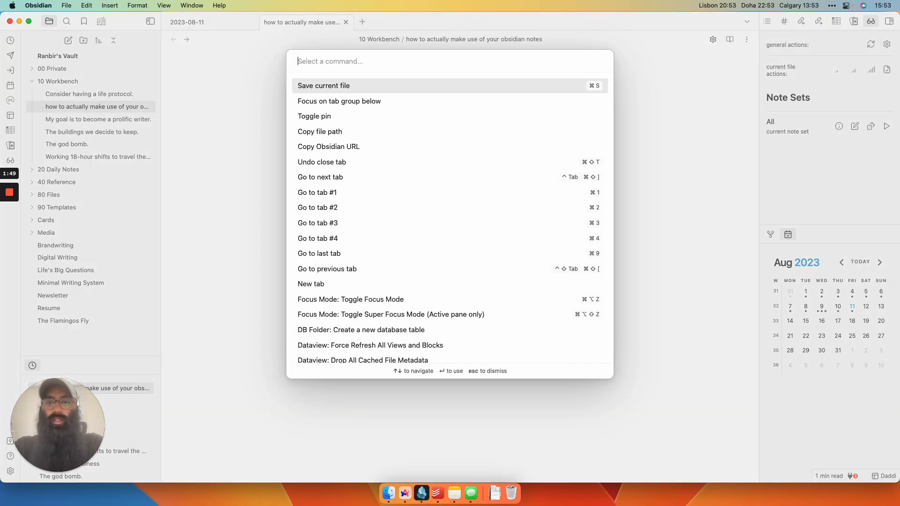
text(omn)
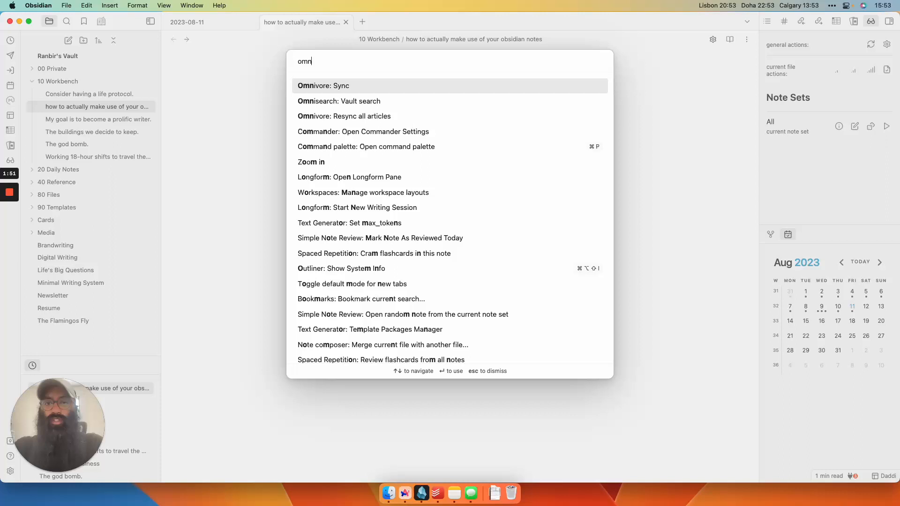
text(ise)
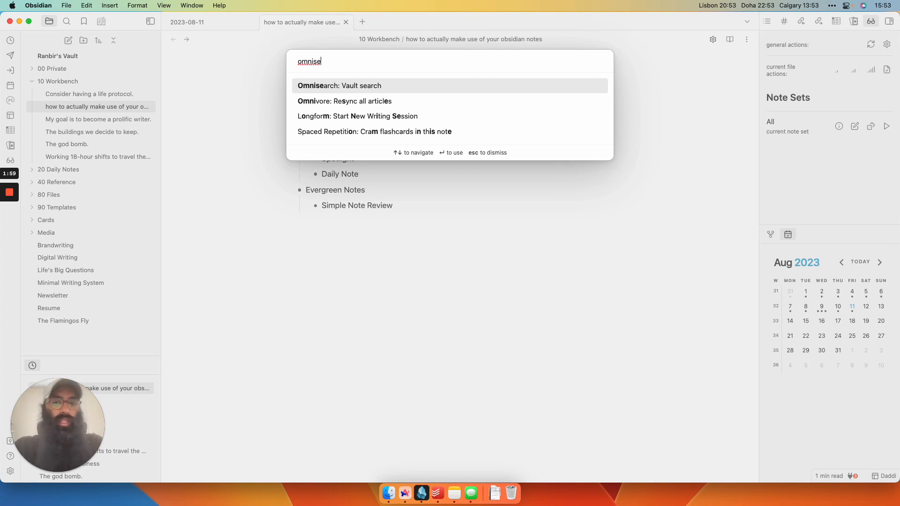
text(business)
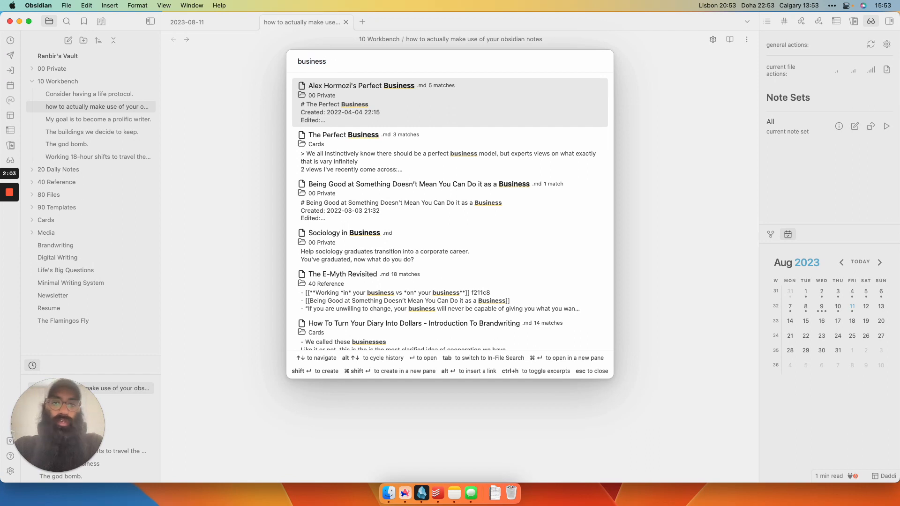
mouse_move(387, 75)
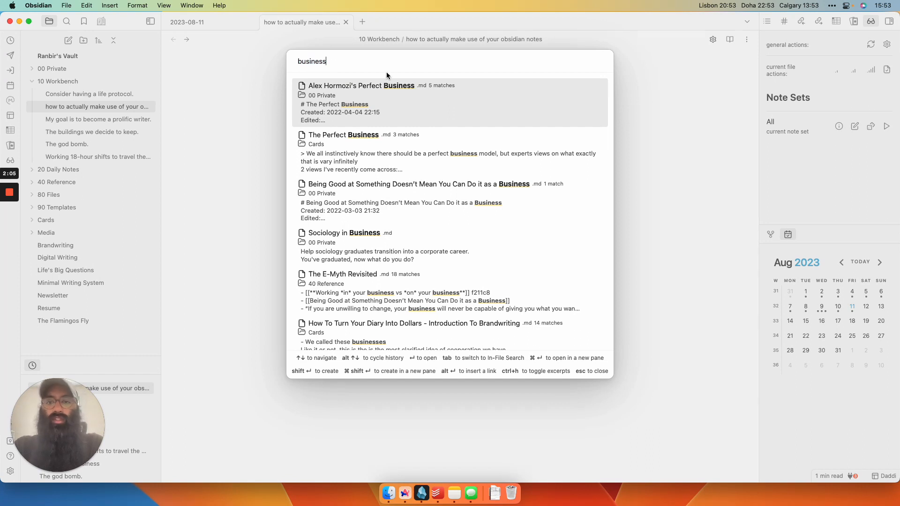
mouse_move(420, 101)
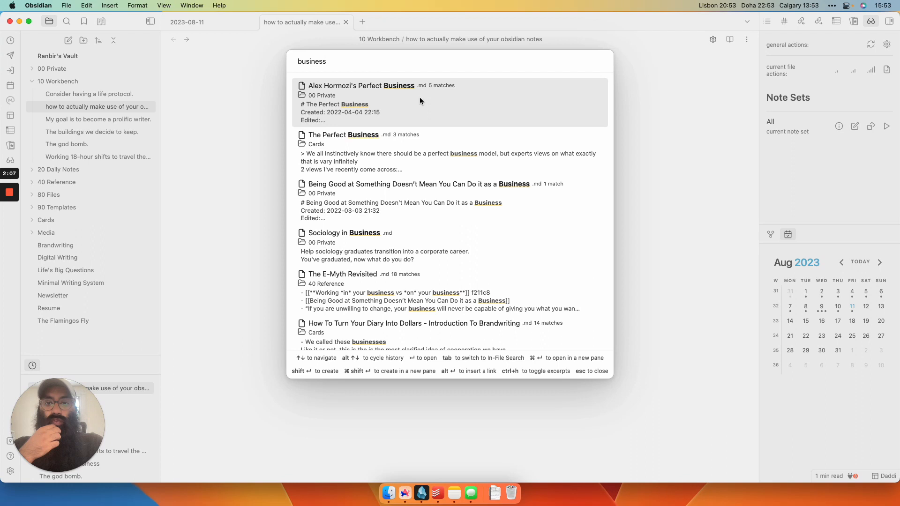
mouse_move(368, 95)
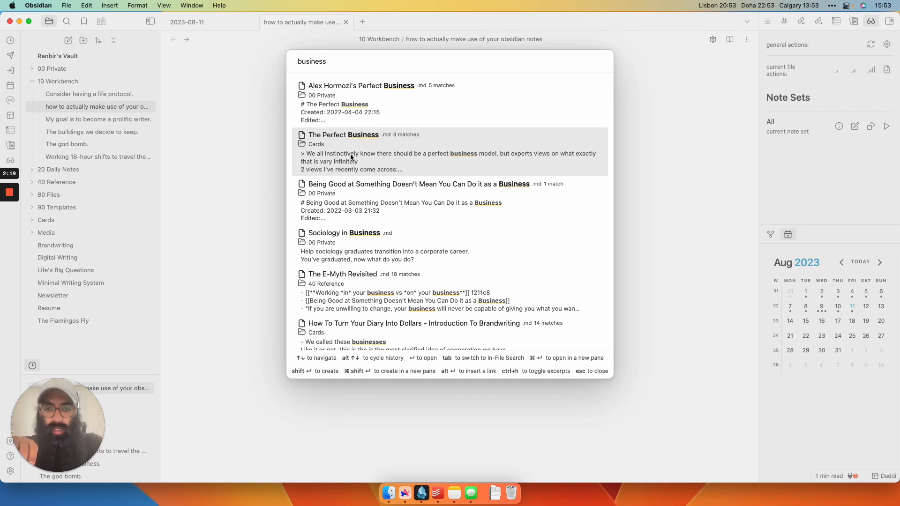
mouse_move(456, 159)
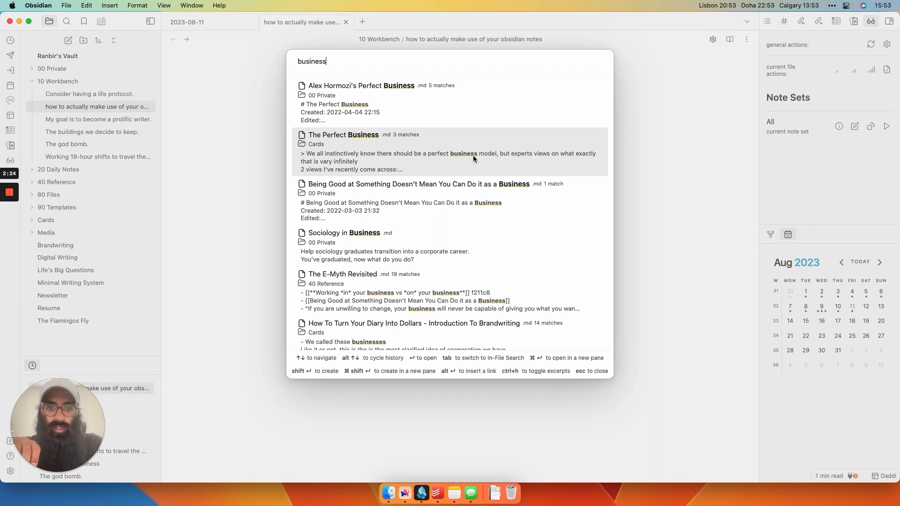
mouse_move(447, 163)
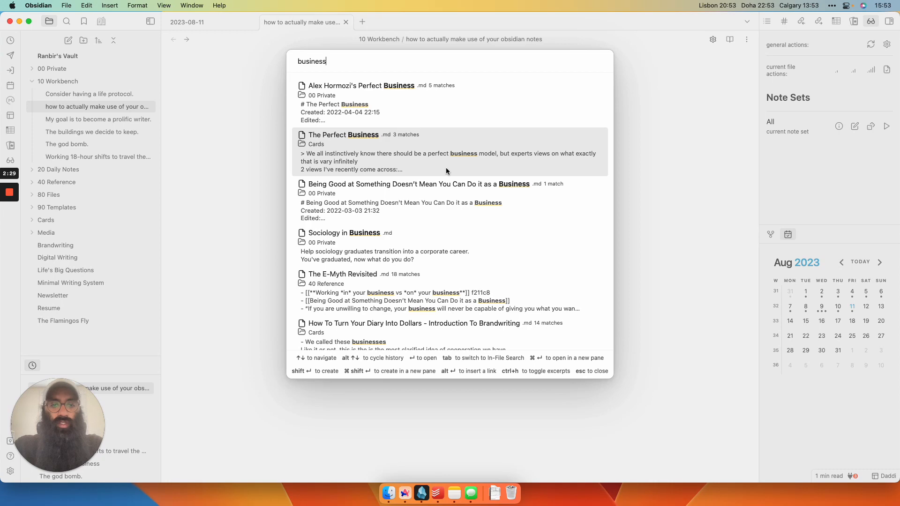
click(343, 134)
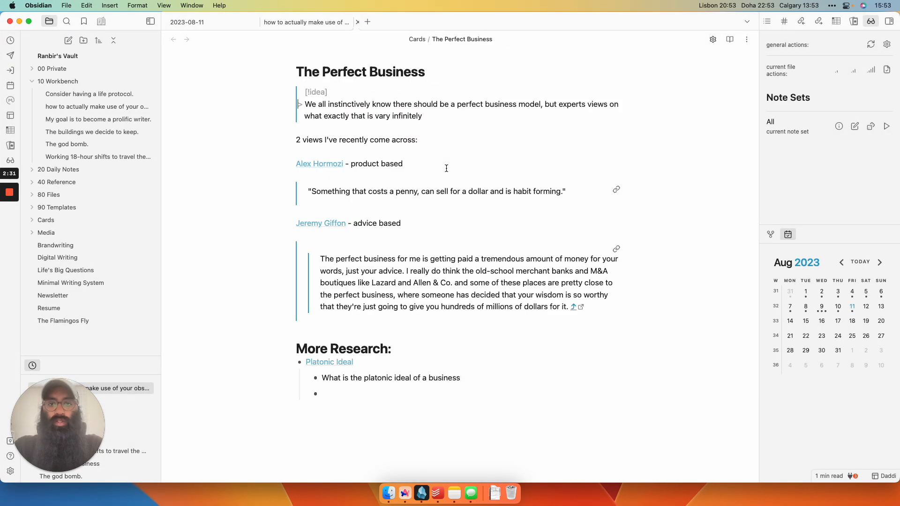
key(cmd+p)
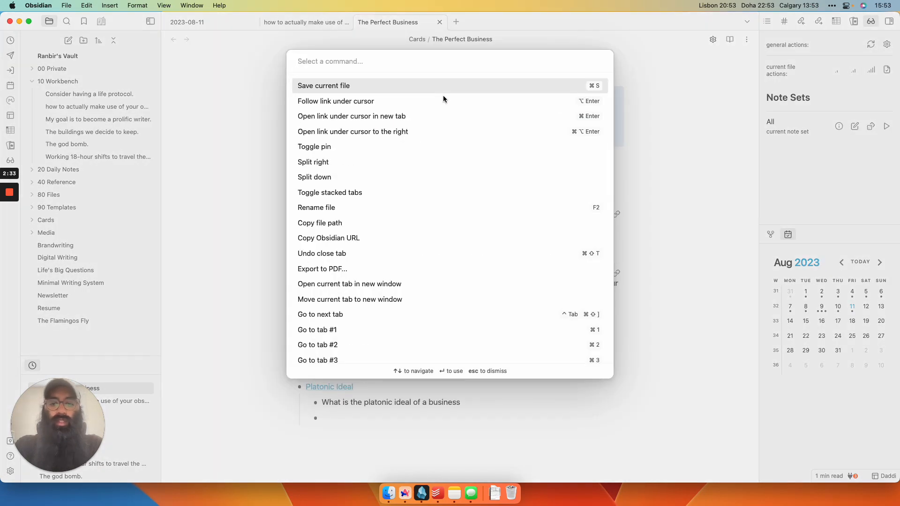
text(val)
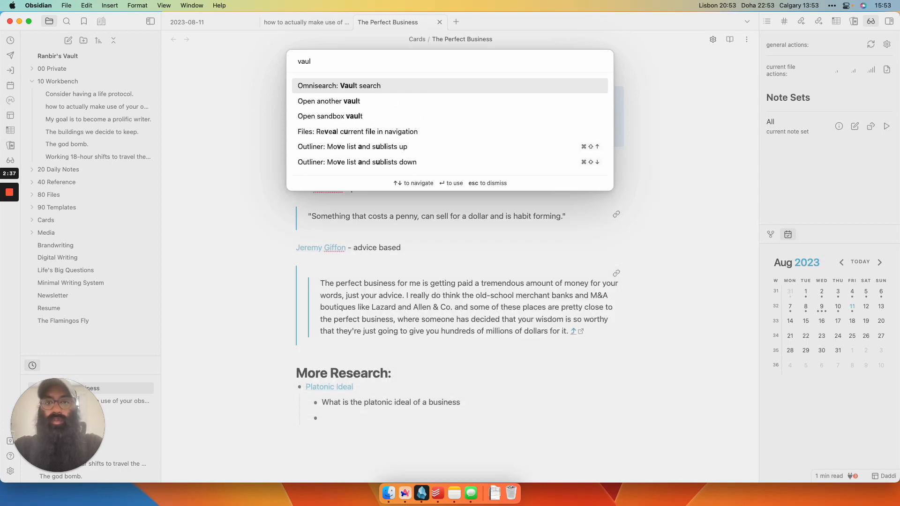
text(business)
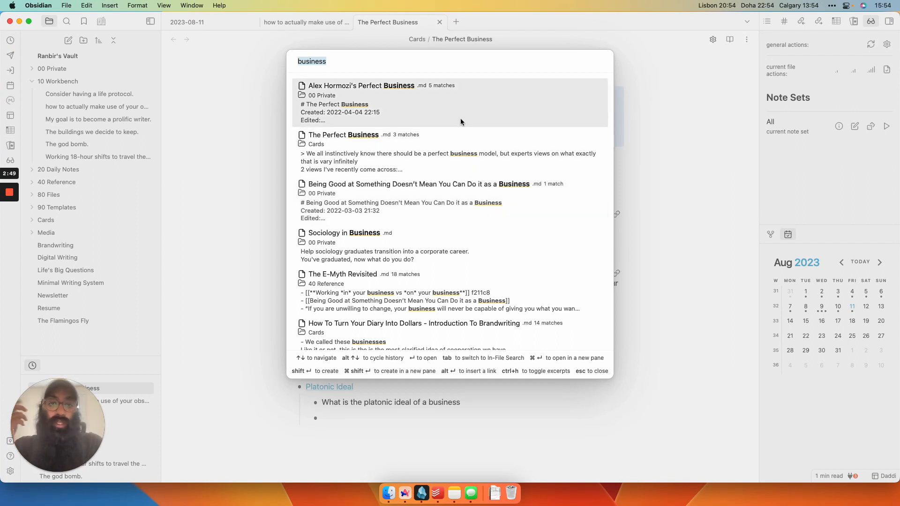
mouse_move(427, 145)
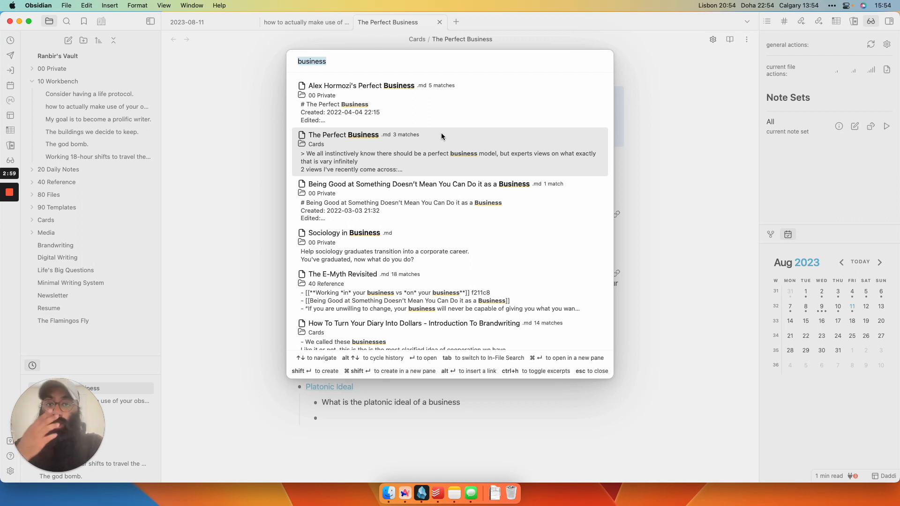
scroll(down, 3)
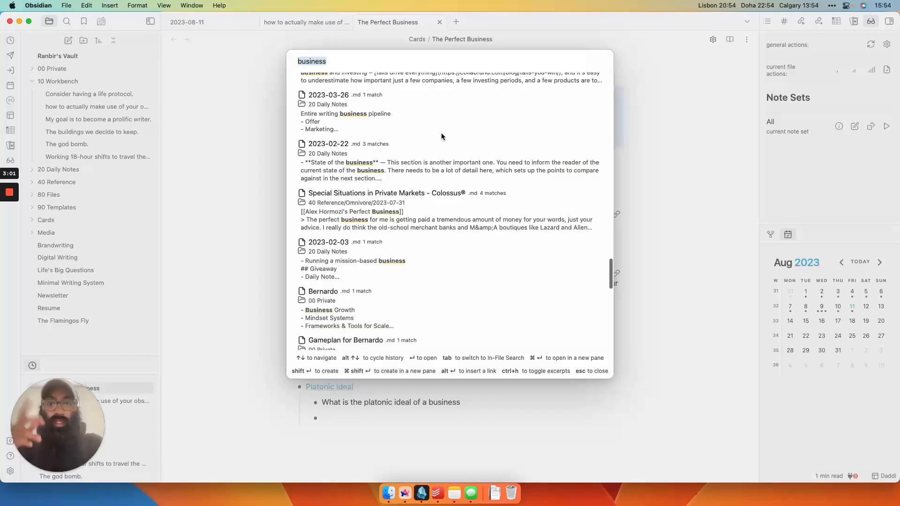
scroll(up, 3)
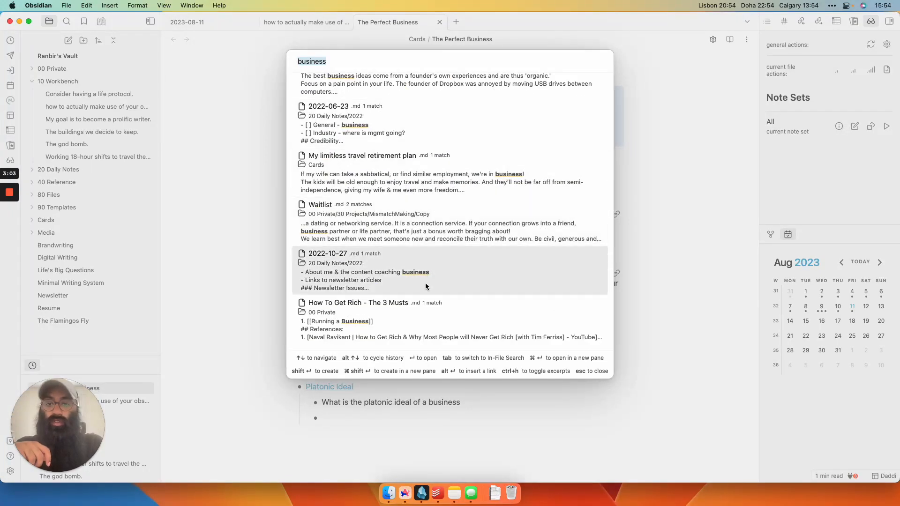
mouse_move(399, 310)
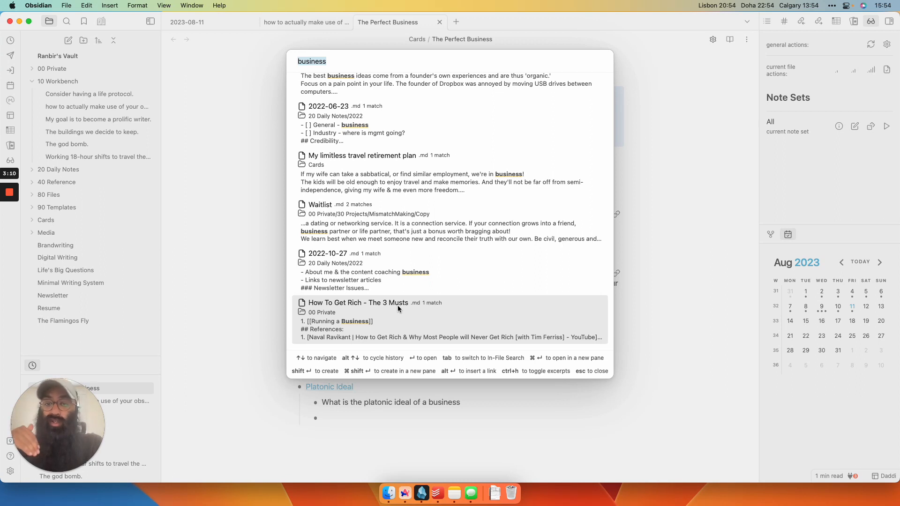
scroll(down, 3)
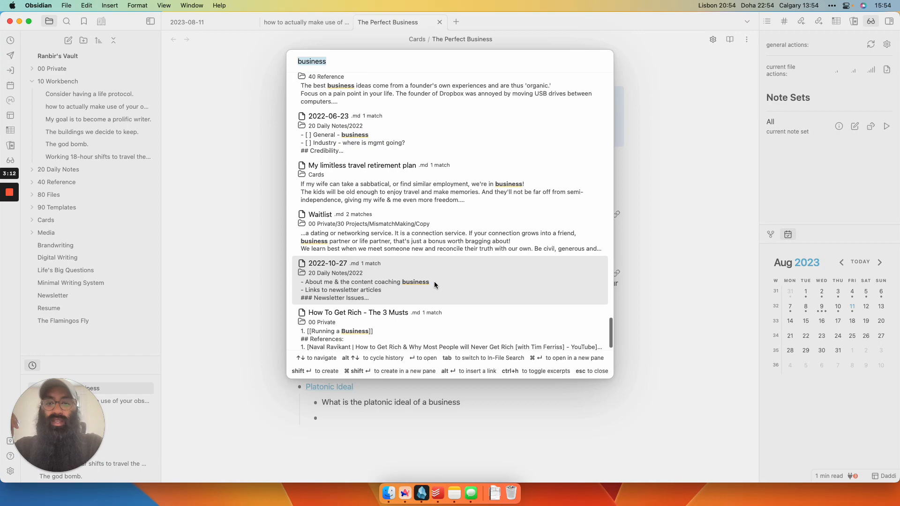
scroll(down, 3)
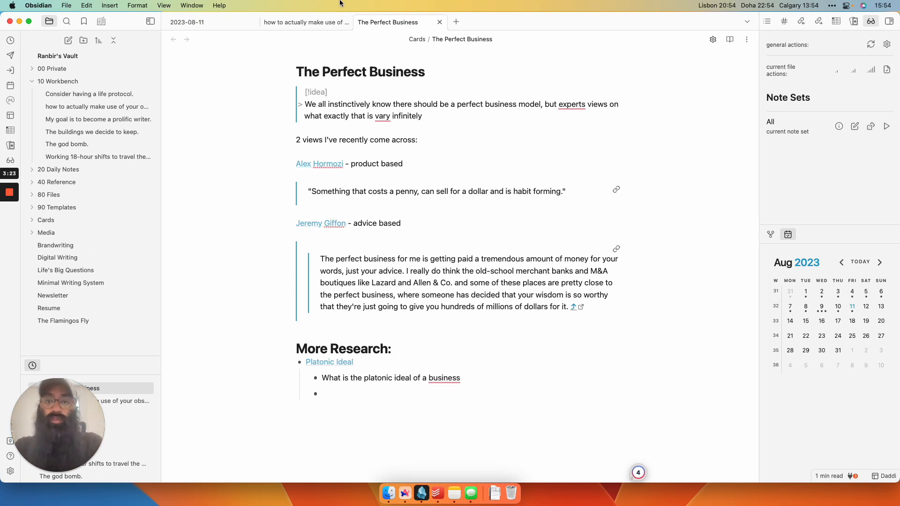
- Switch to the 'how to actually make use of your obsidian notes' note
click(305, 22)
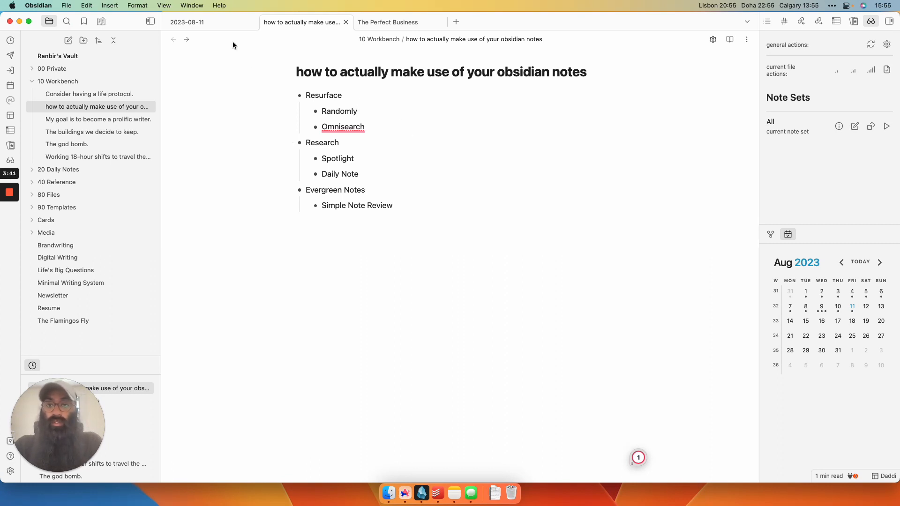
- Switch to the 2023-08-11 daily note and render its Omnivore spotlight-note highlight block
click(187, 21)
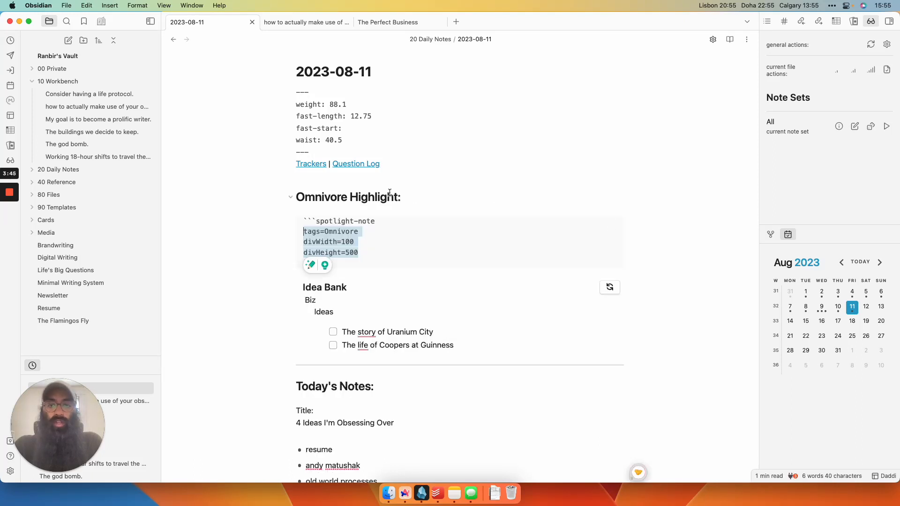
click(375, 222)
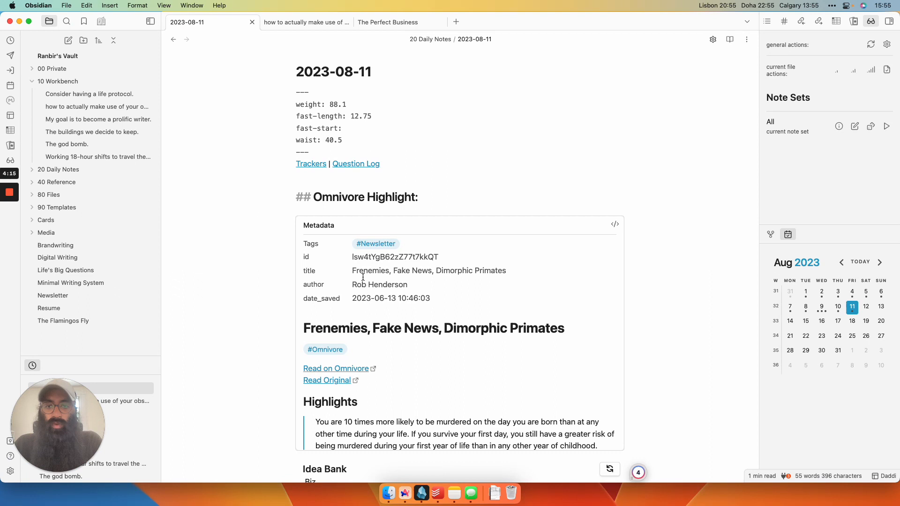
scroll(down, 3)
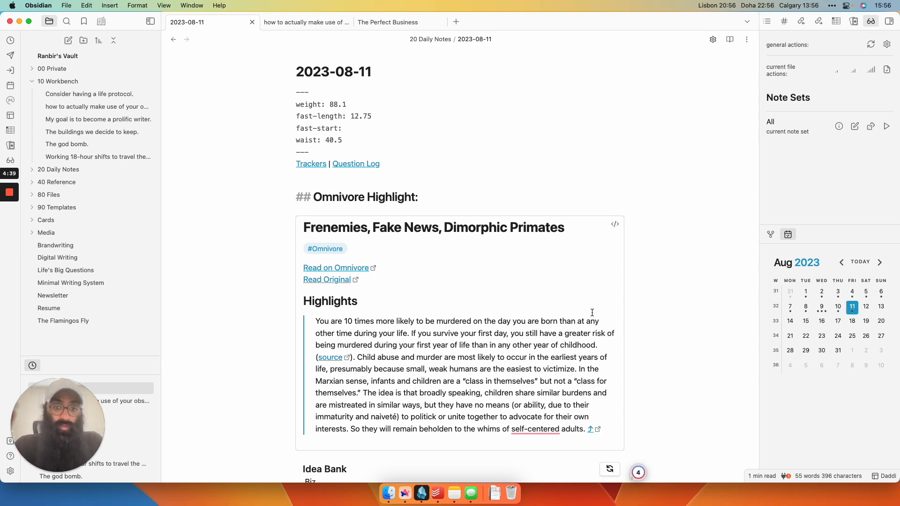
scroll(down, 3)
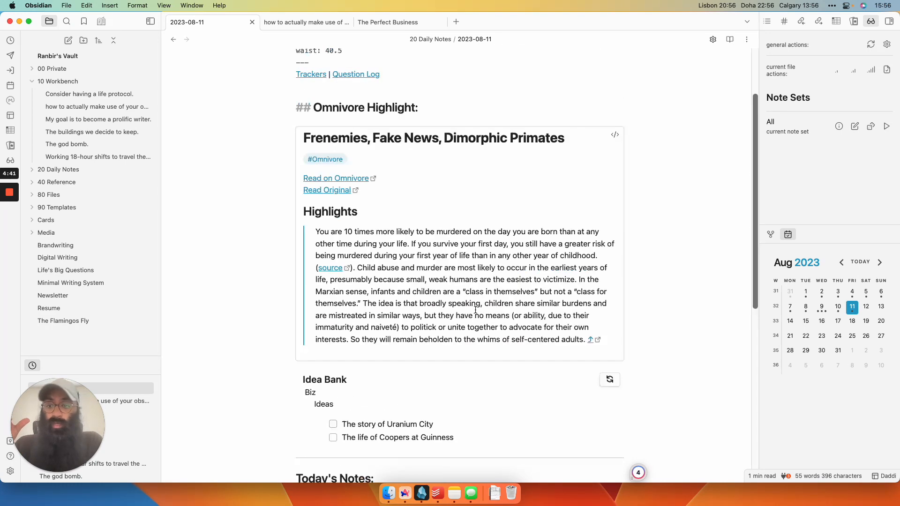
scroll(up, 3)
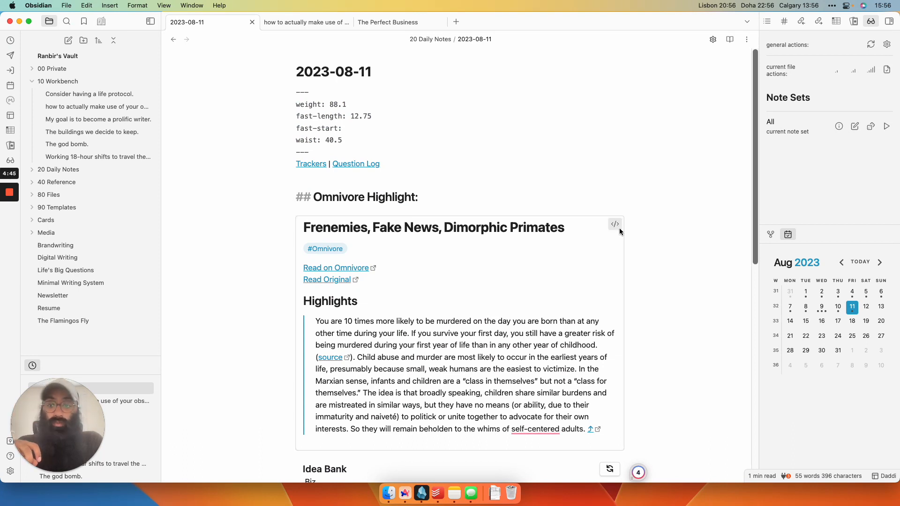
- Refresh the Omnivore Highlight section to cycle through random highlights, ending on 'Life After Language'
click(615, 224)
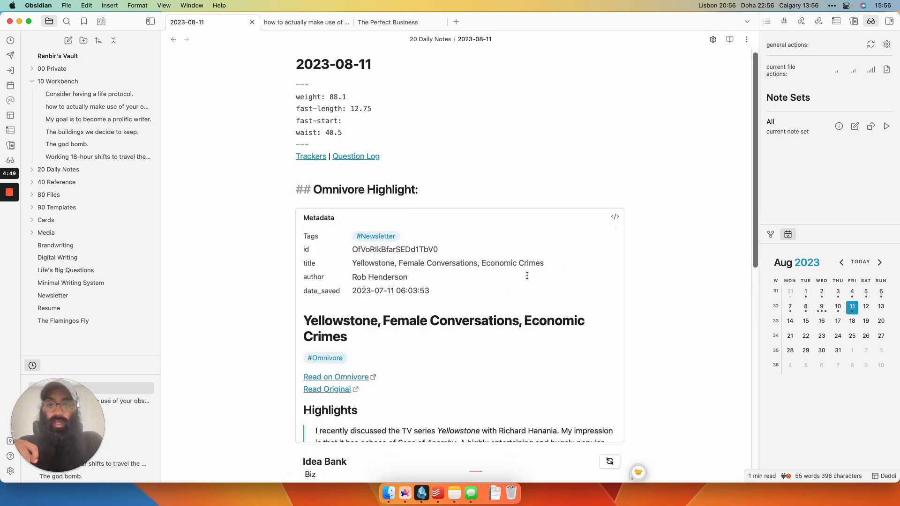
mouse_move(448, 290)
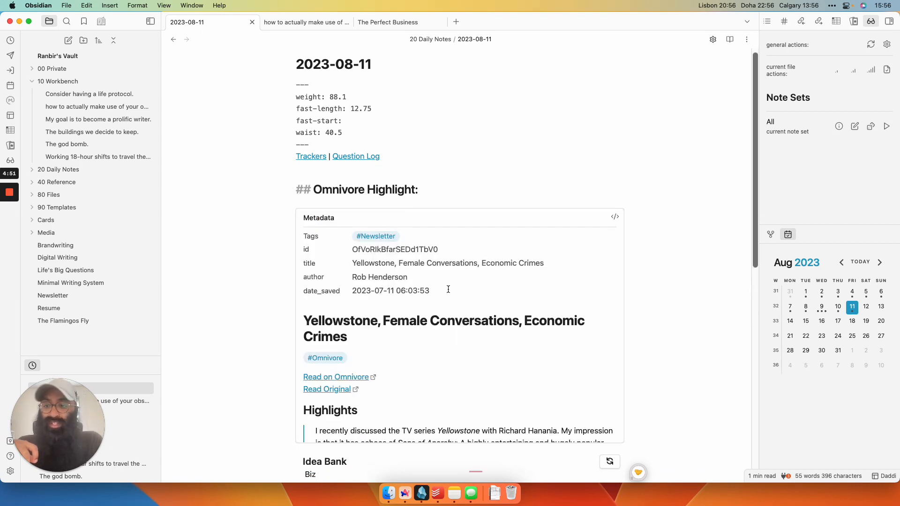
scroll(down, 3)
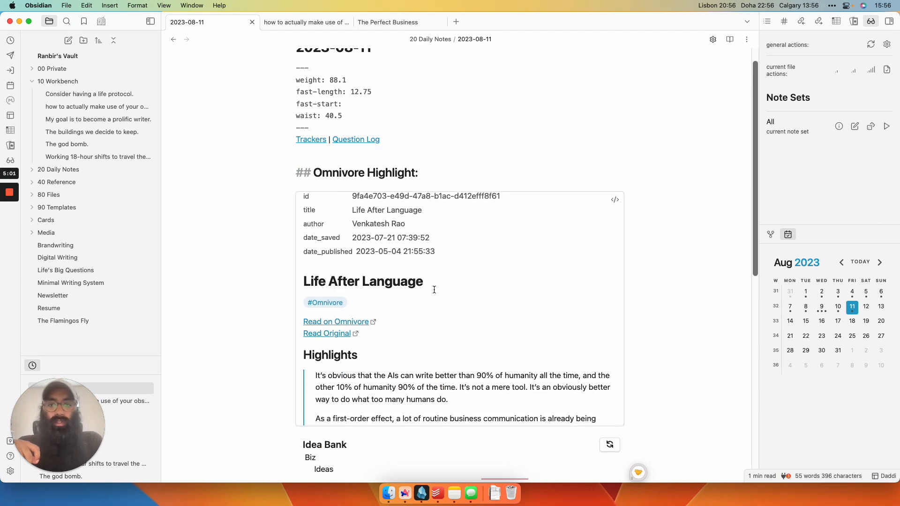
scroll(down, 3)
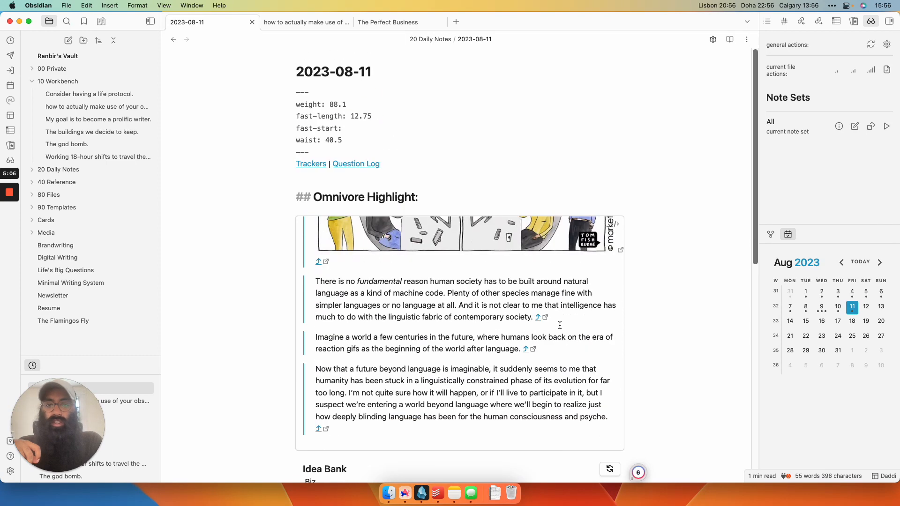
click(291, 197)
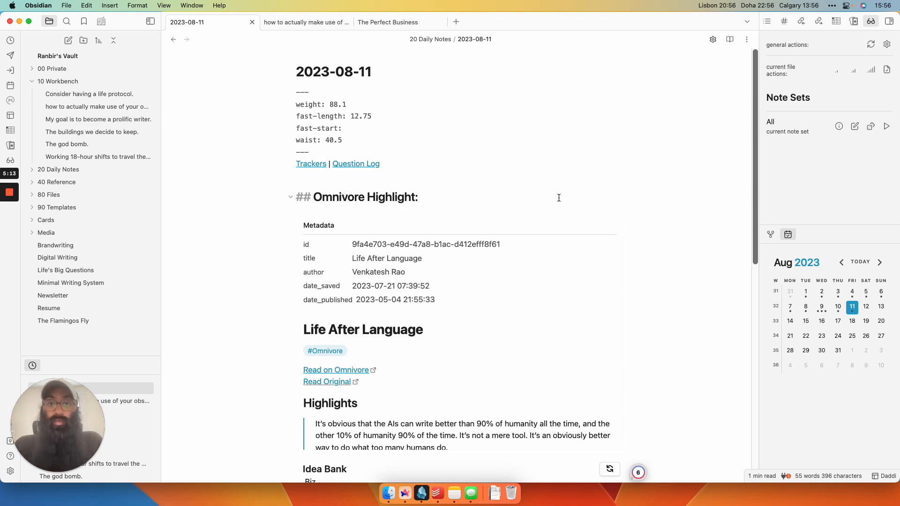
mouse_move(872, 22)
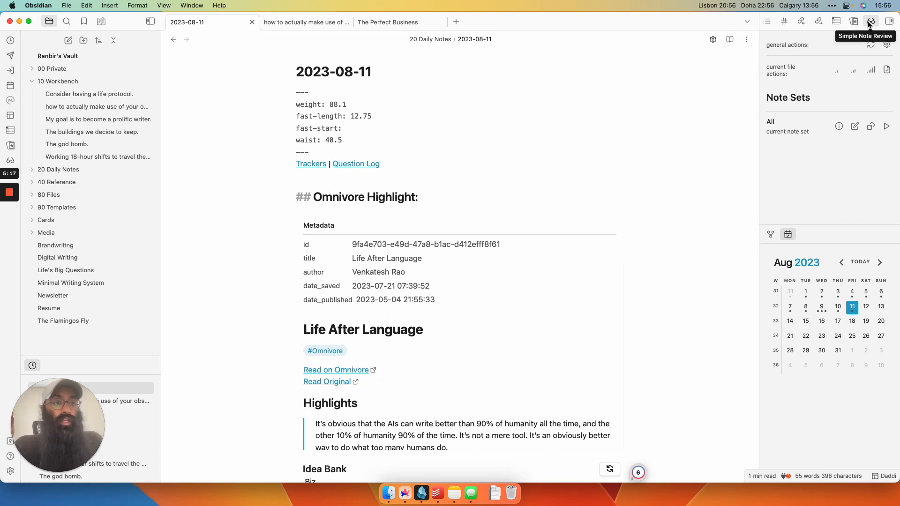
mouse_move(836, 123)
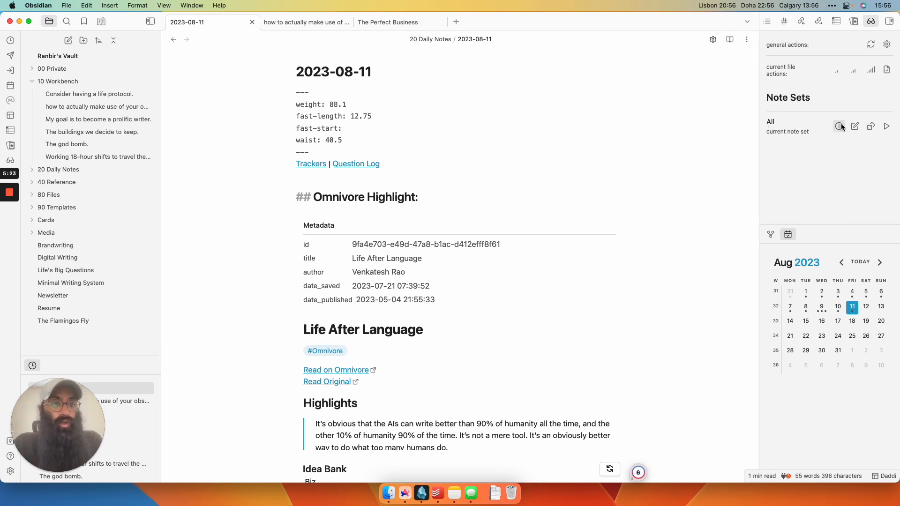
mouse_move(839, 127)
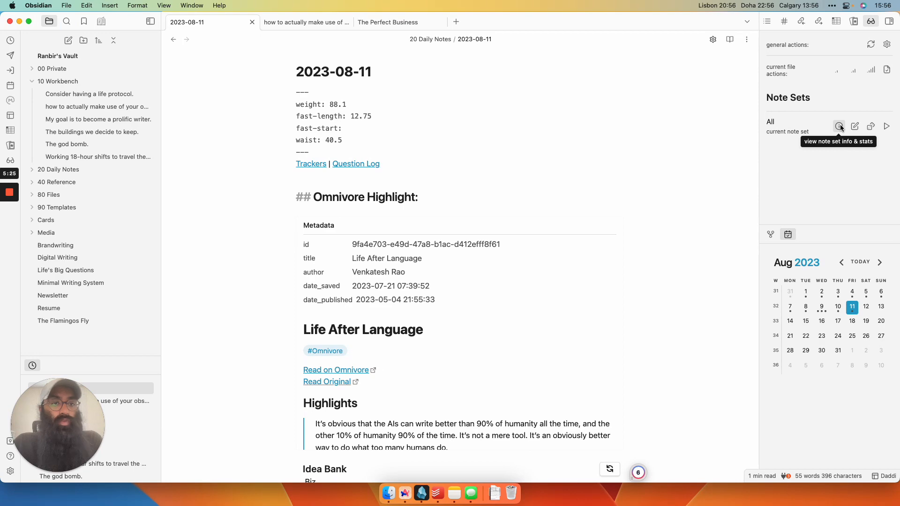
- Show info & stats for the All note set: 215 notes, none reviewed
click(838, 126)
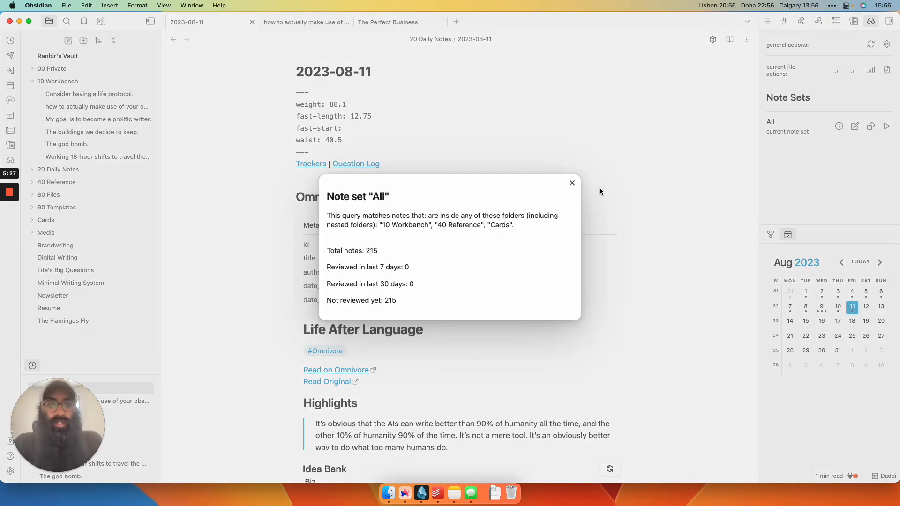
- Close the stats, review the All note set in Simple Note Review settings, and close them unchanged
click(572, 183)
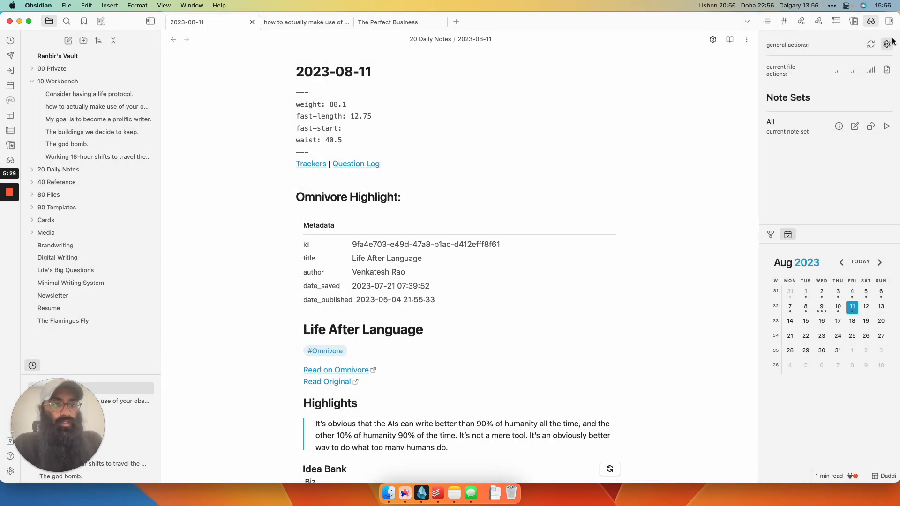
click(886, 44)
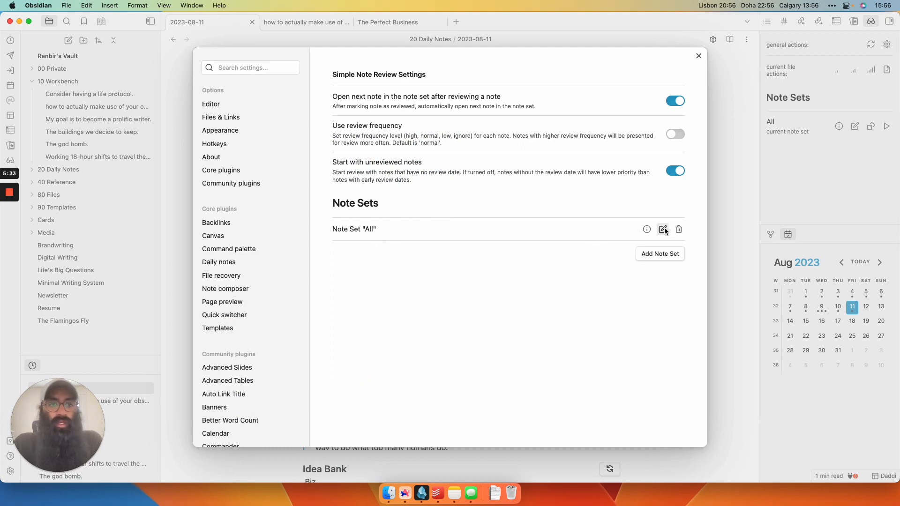
click(662, 229)
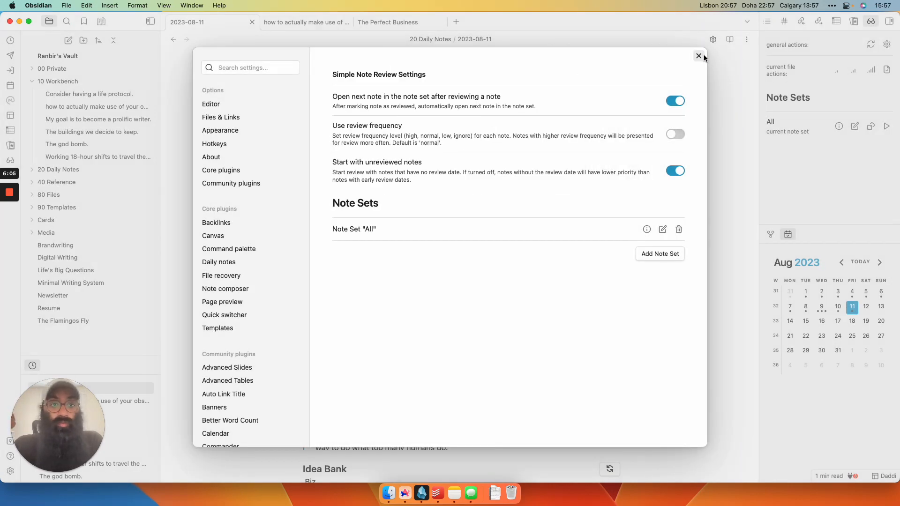
click(699, 56)
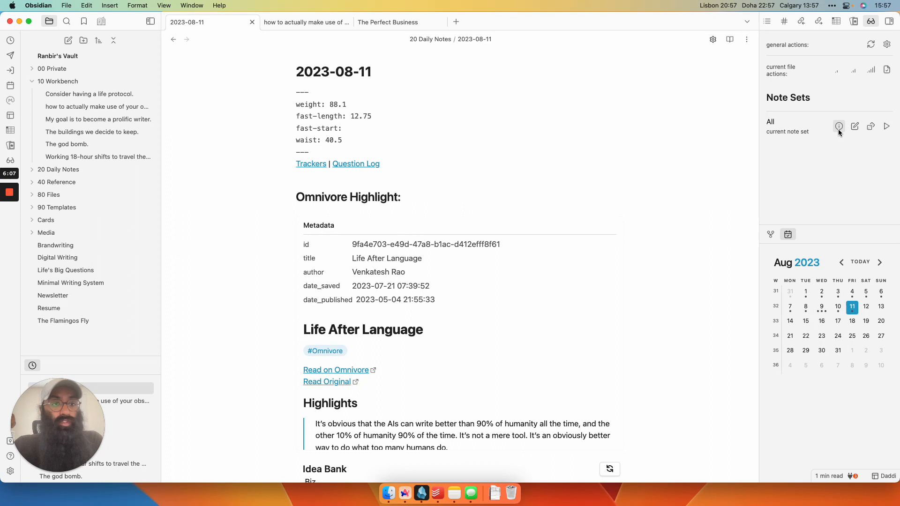
mouse_move(872, 126)
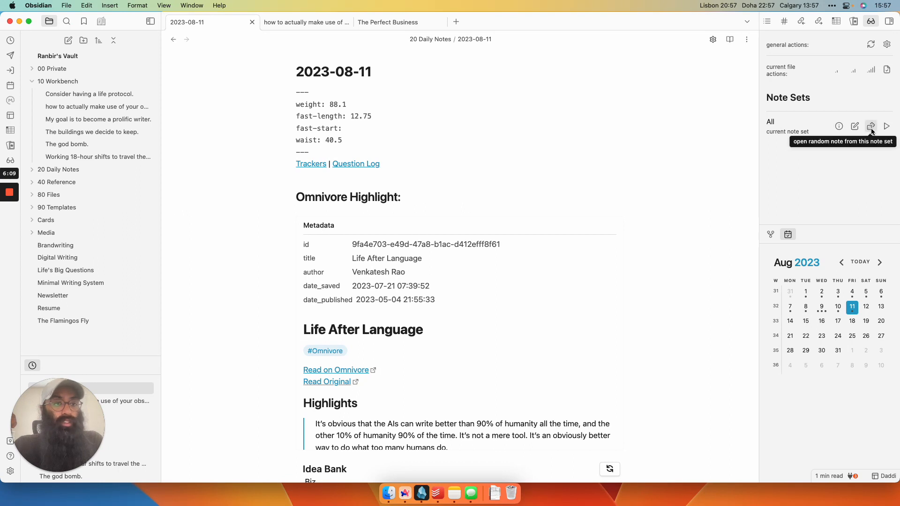
- Open two random notes from the All set, landing on and scanning the 'Drink' reference note
click(871, 127)
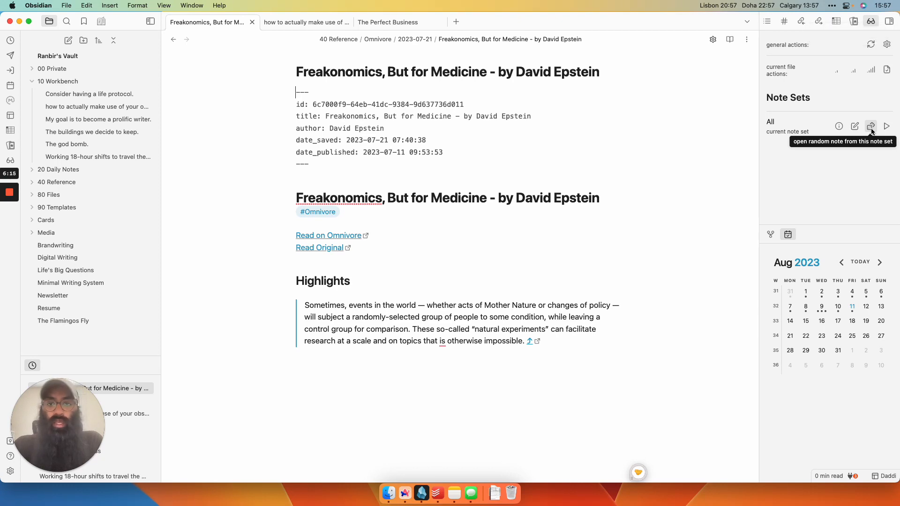
click(871, 127)
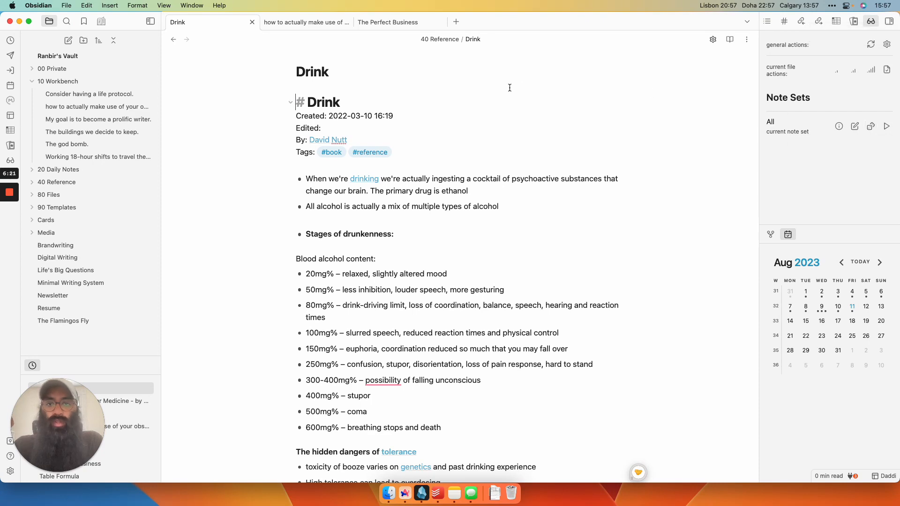
scroll(down, 3)
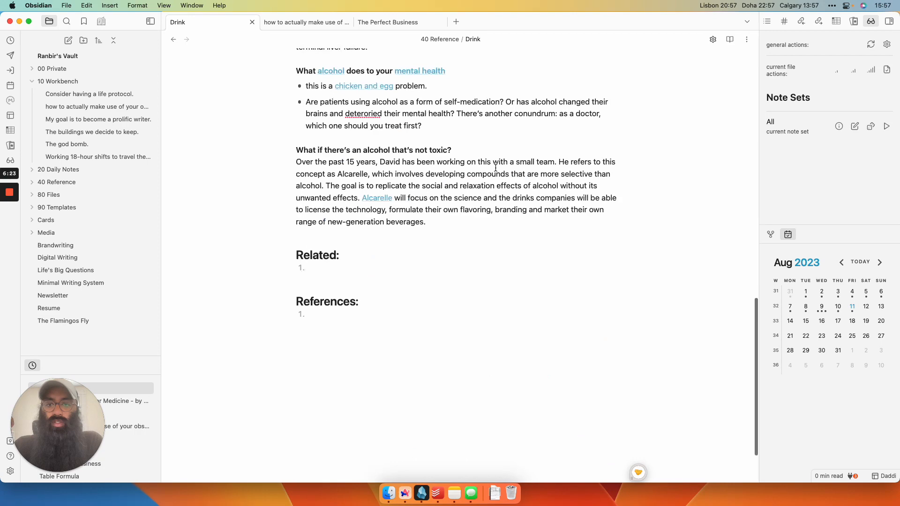
scroll(up, 3)
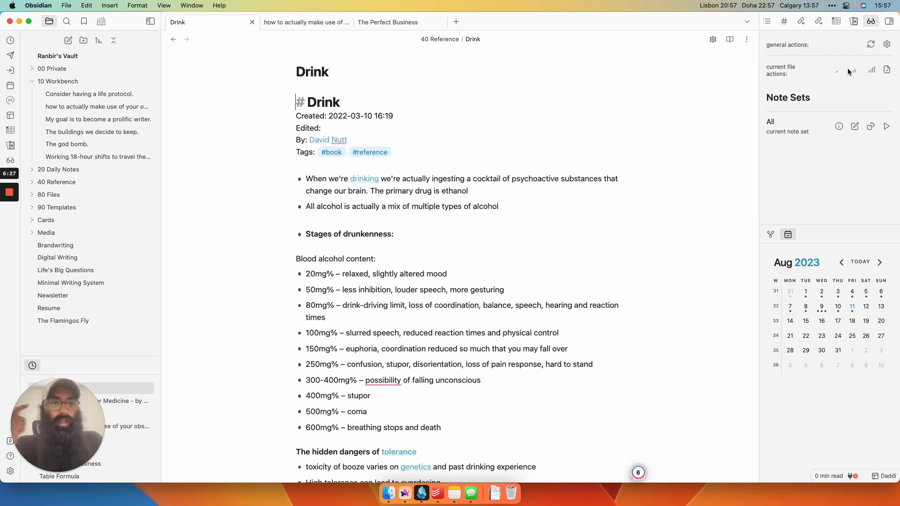
mouse_move(838, 70)
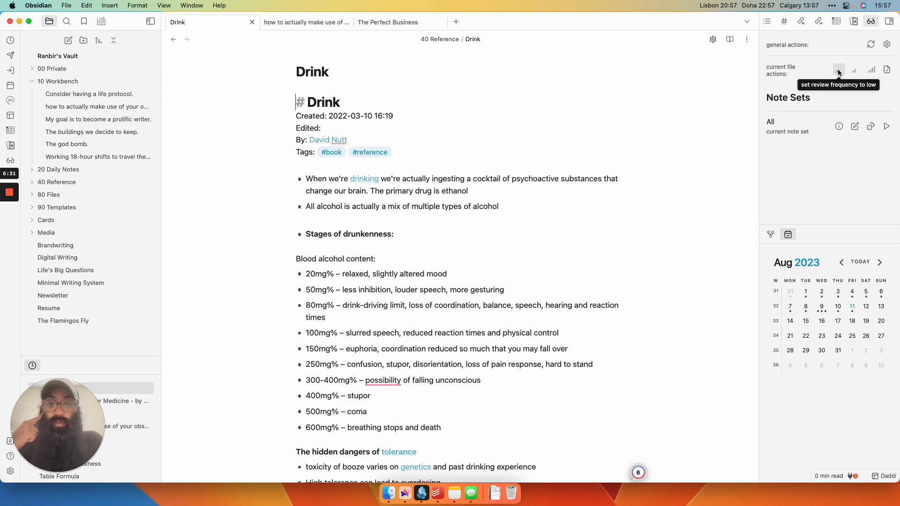
mouse_move(887, 70)
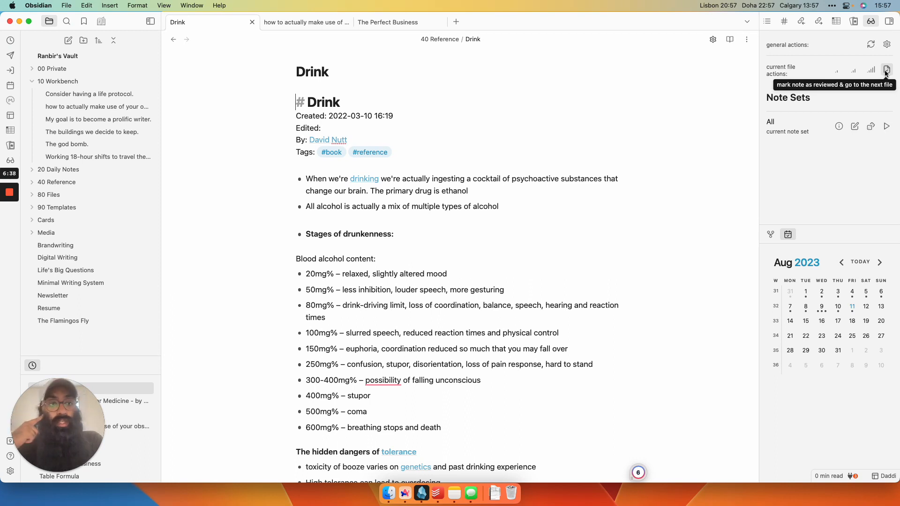
- Mark the Drink note as reviewed and go to the next file, leaving a new empty tab open
click(887, 71)
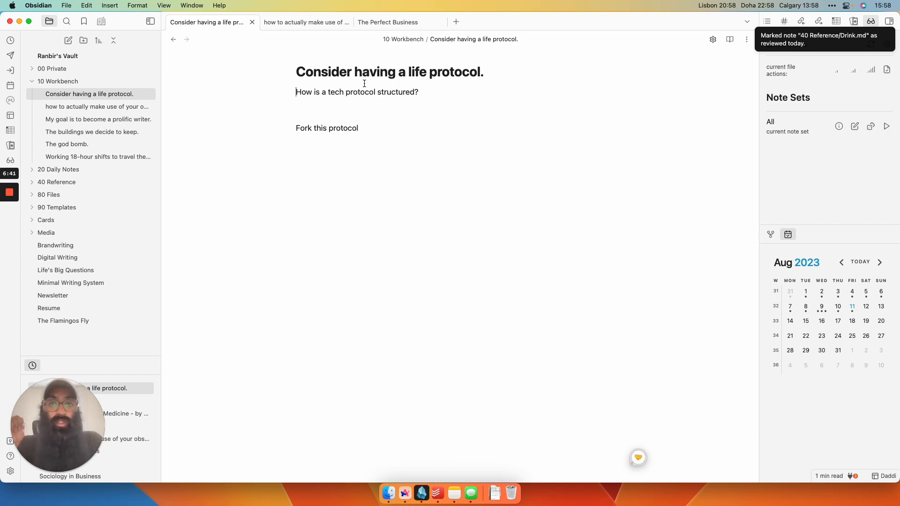
click(456, 21)
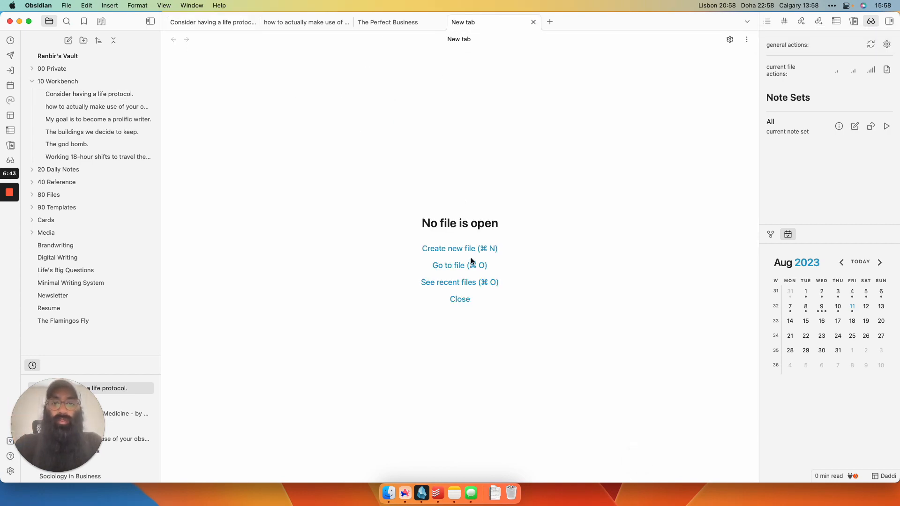
- Reopen the Drink note and set its review frequency to low, briefly checking the plugin settings
text(d)
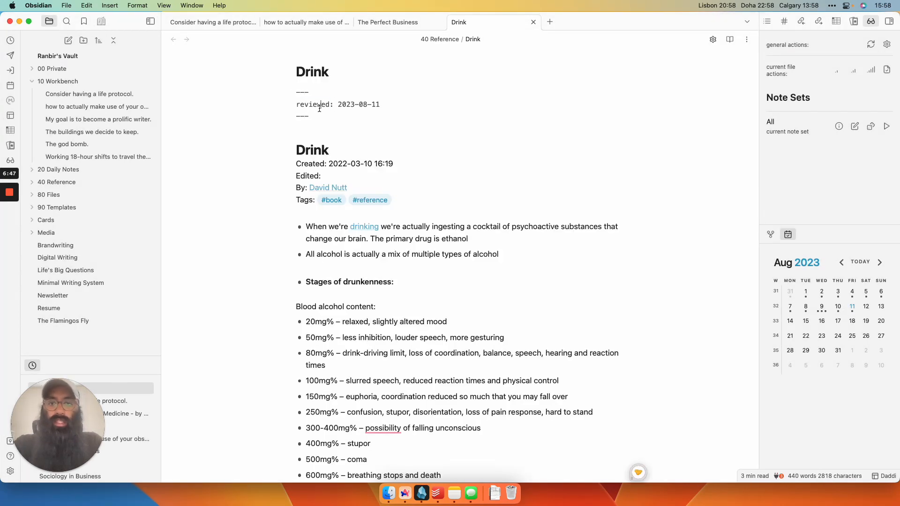
mouse_move(364, 101)
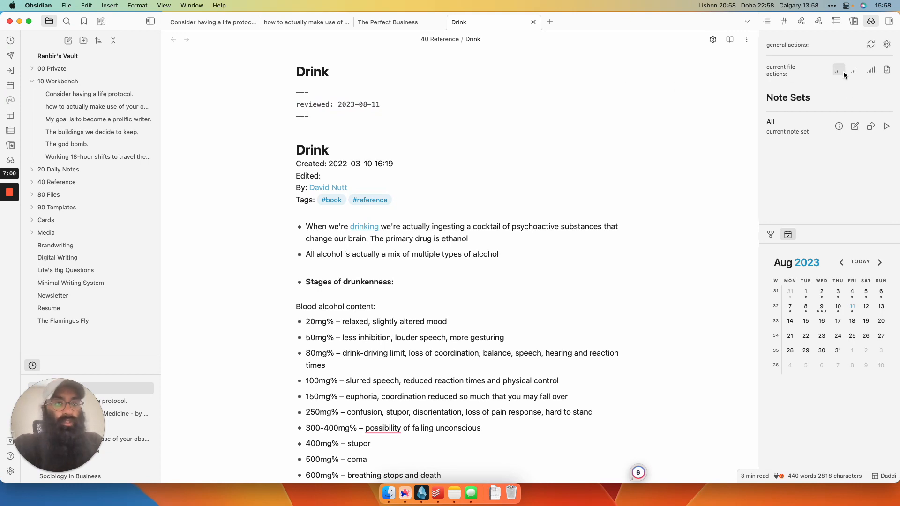
mouse_move(839, 70)
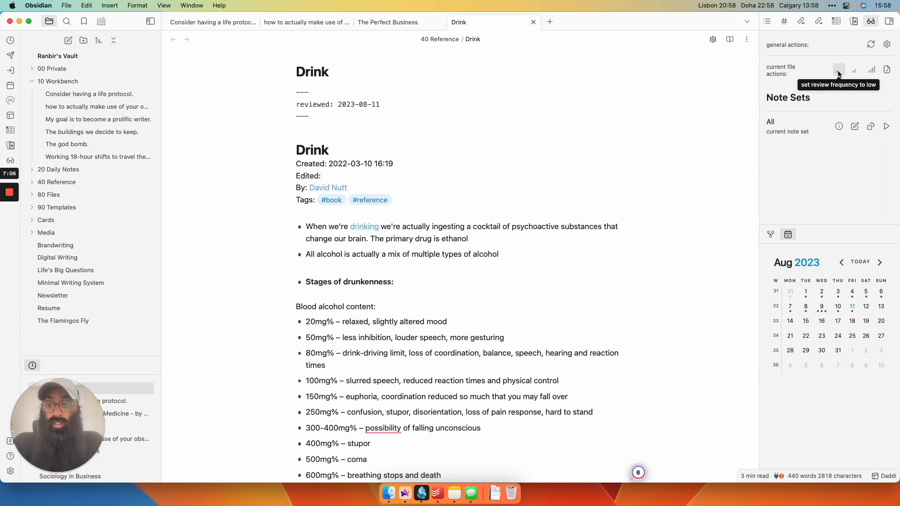
click(838, 70)
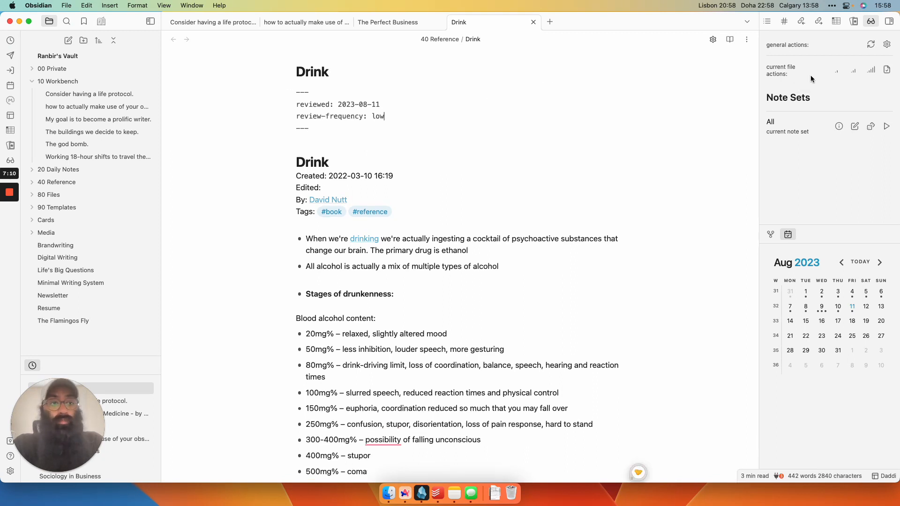
click(887, 44)
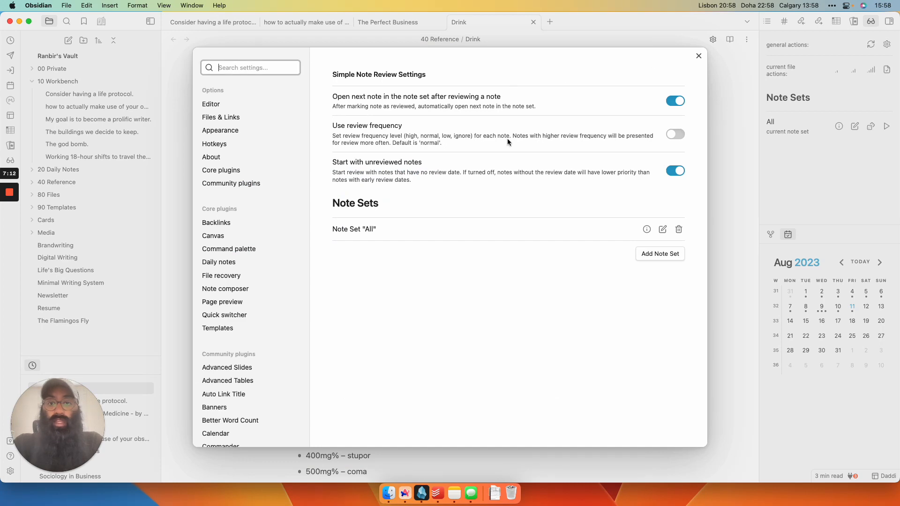
mouse_move(592, 175)
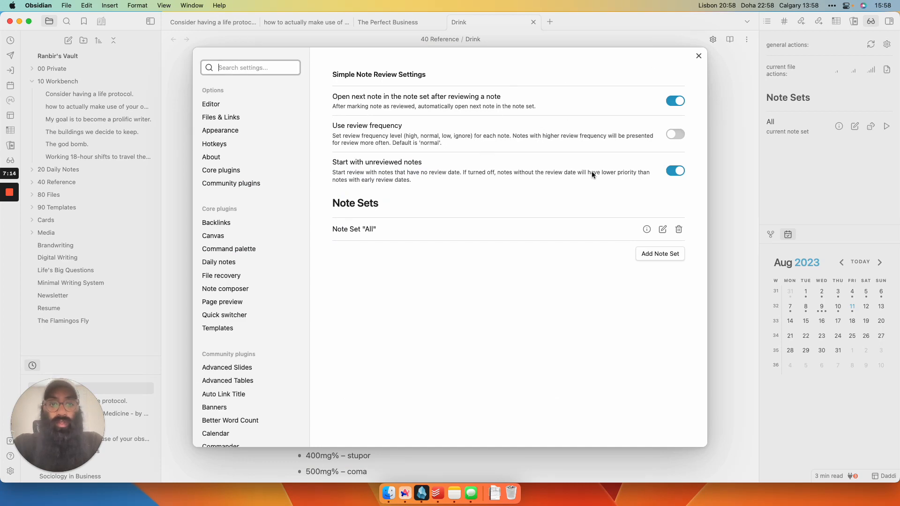
click(698, 56)
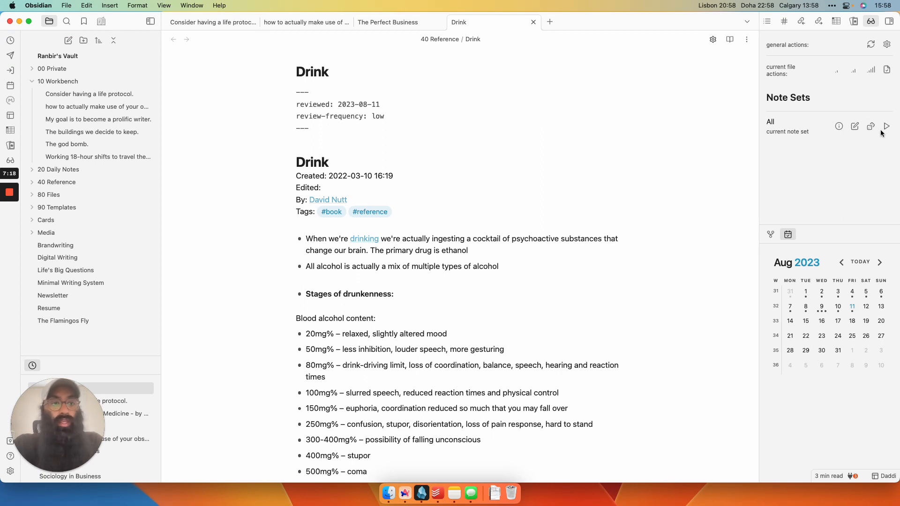
mouse_move(872, 126)
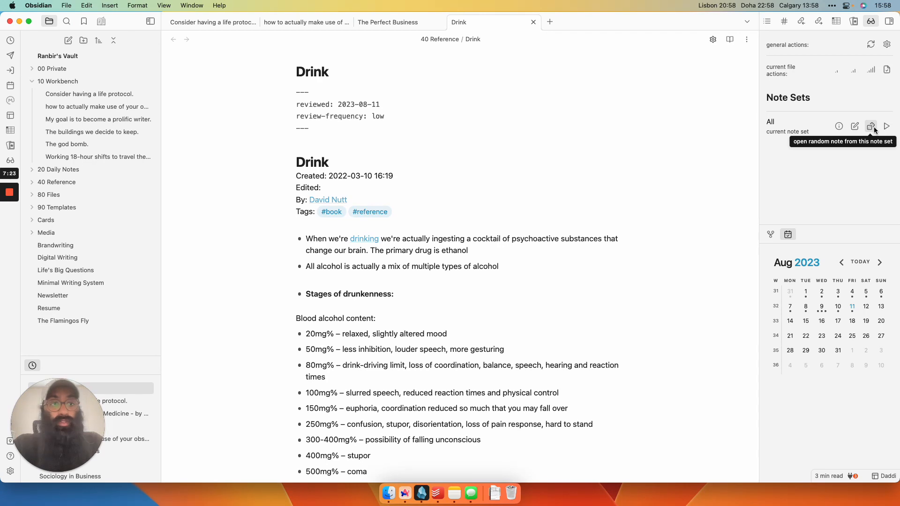
- Open two random notes from the All set: 'The Harried Leisure Class', then 'this is my digital garden'
click(871, 127)
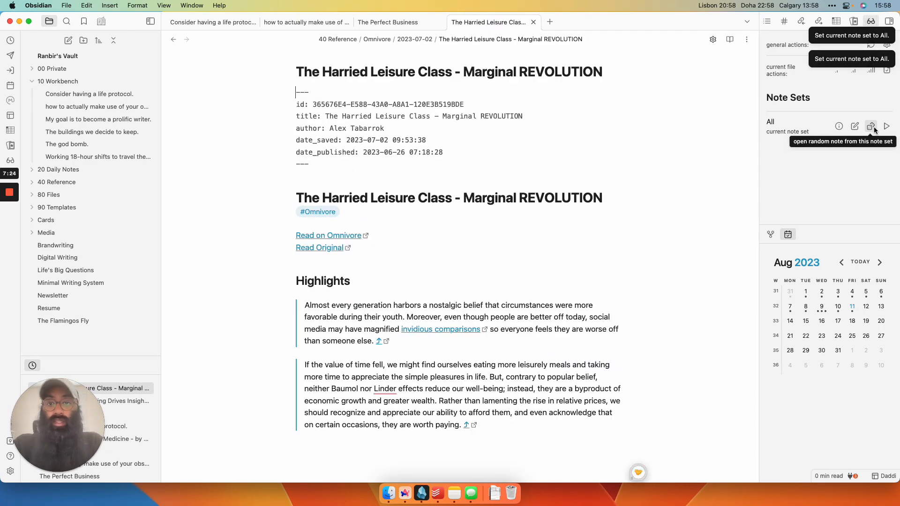
click(870, 126)
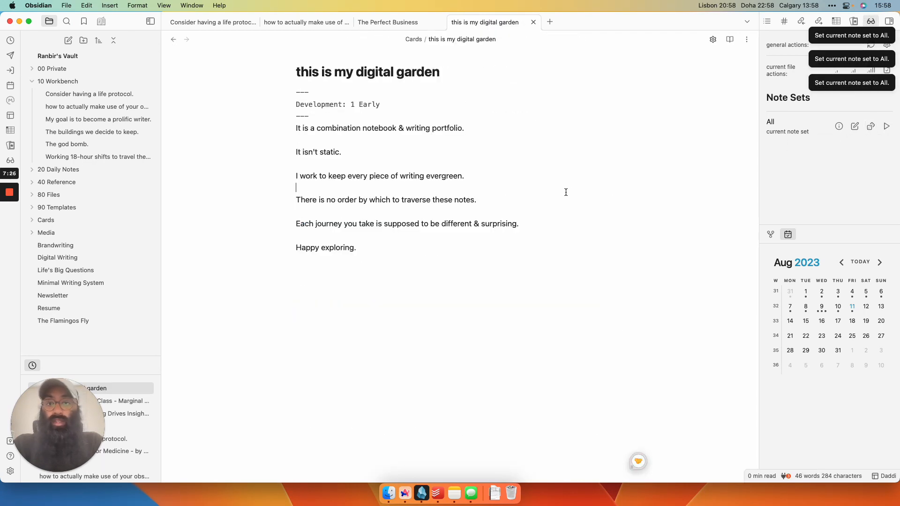